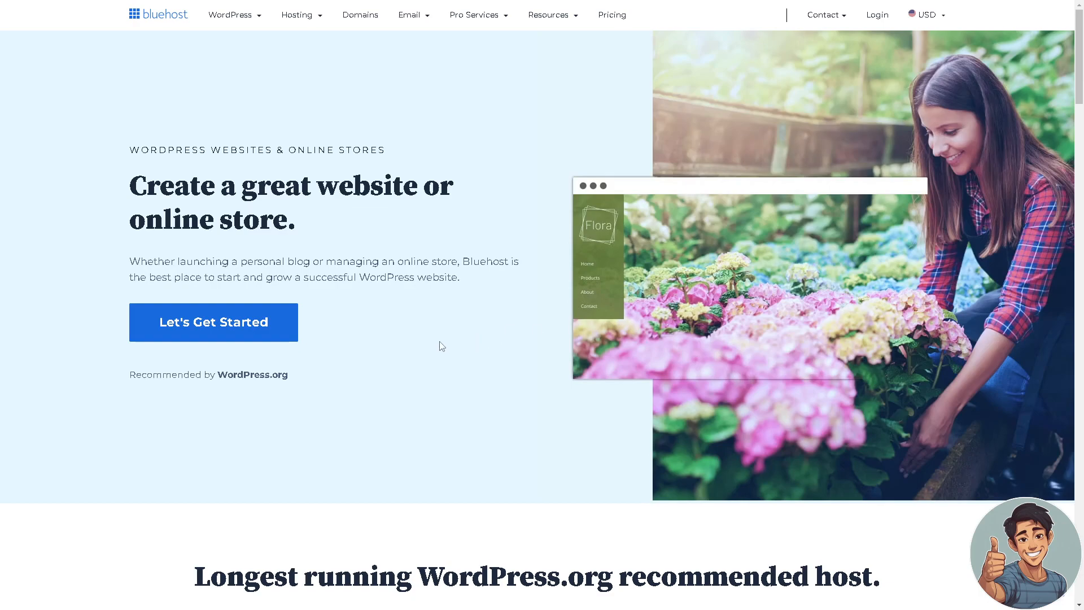
Manage instapagefast.com from My Domains and start a new CNAME record in its DNS settings
scroll("down", 3)
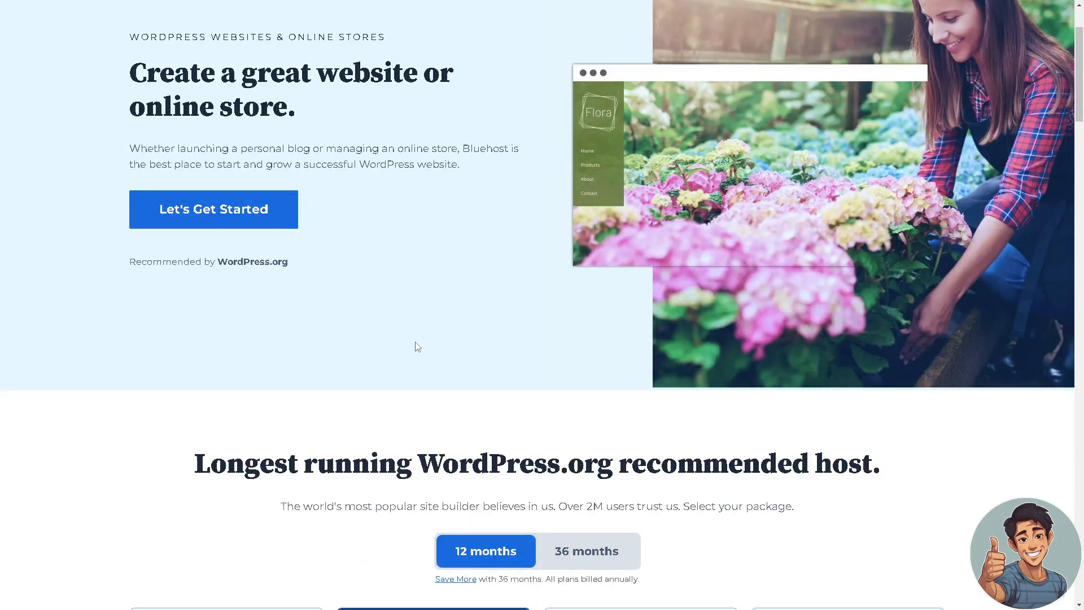
scroll("down", 3)
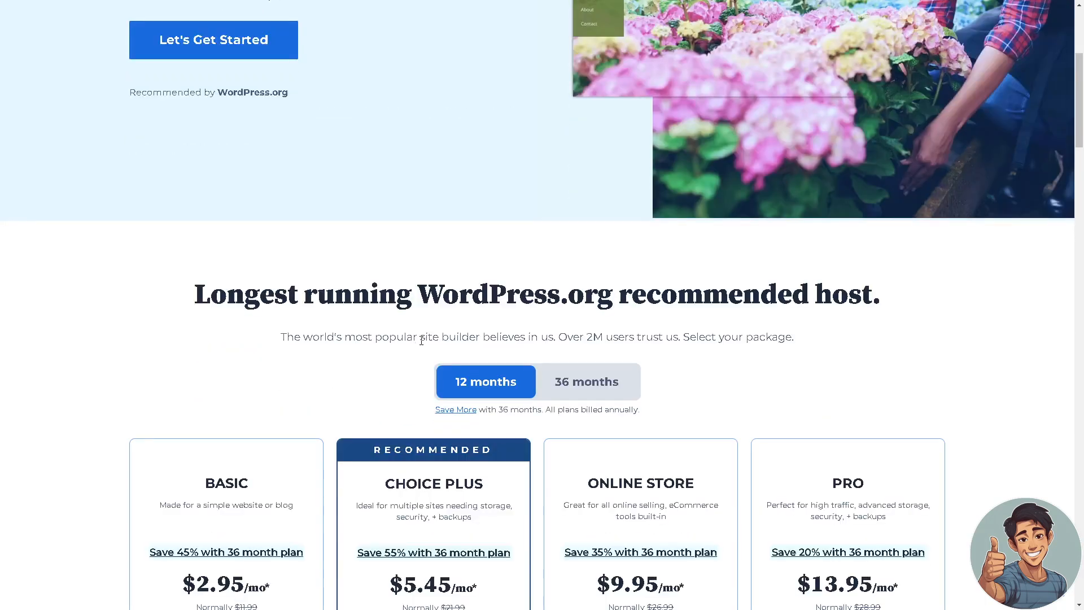
scroll("down", 3)
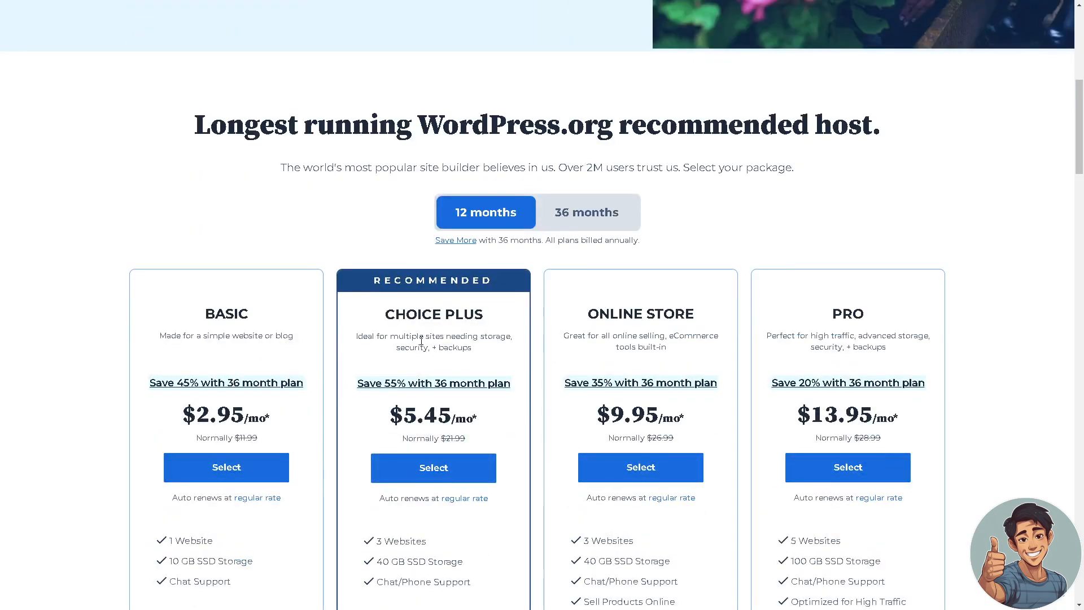
scroll("down", 3)
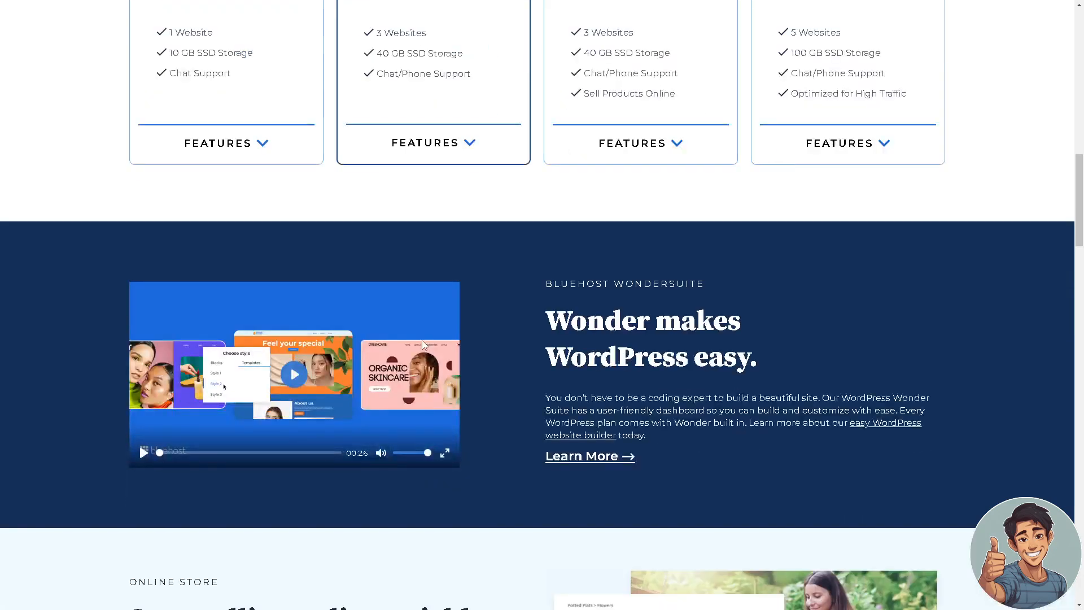
scroll("down", 3)
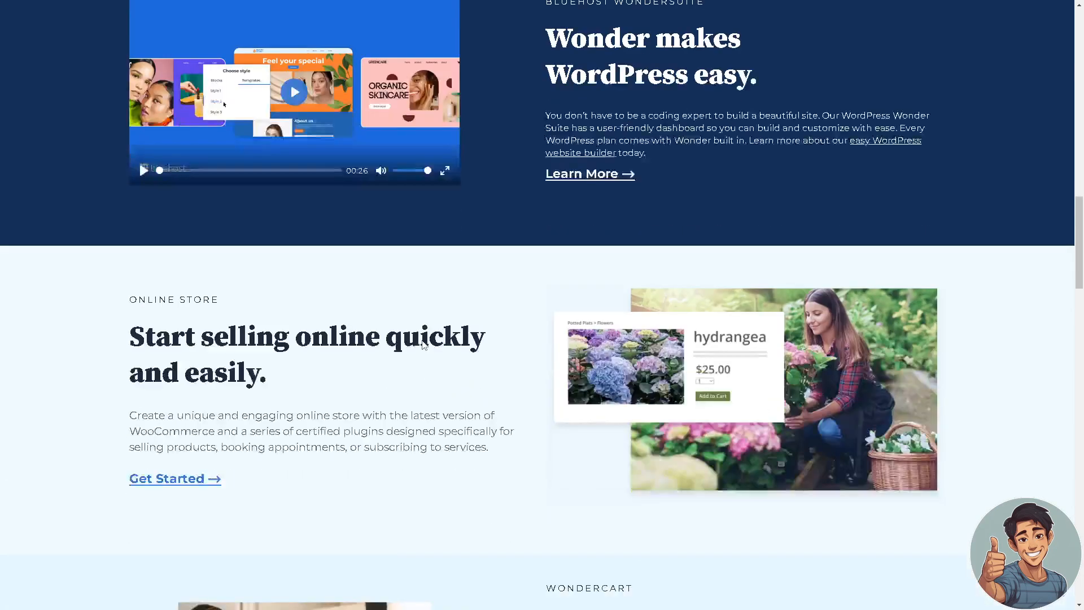
scroll("down", 3)
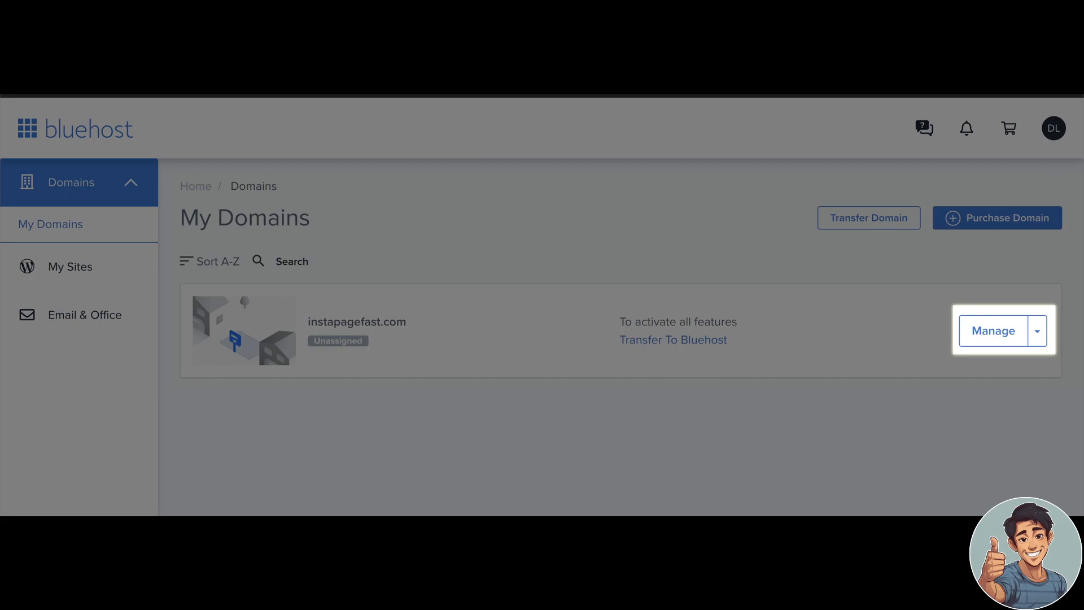
left_click(995, 331)
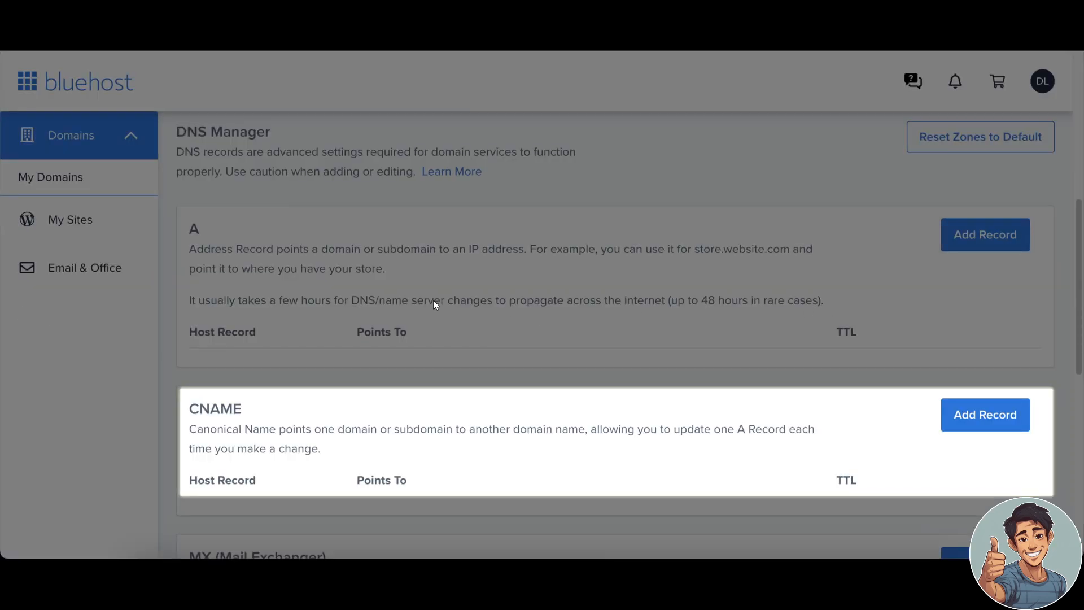
mouse_move(382, 418)
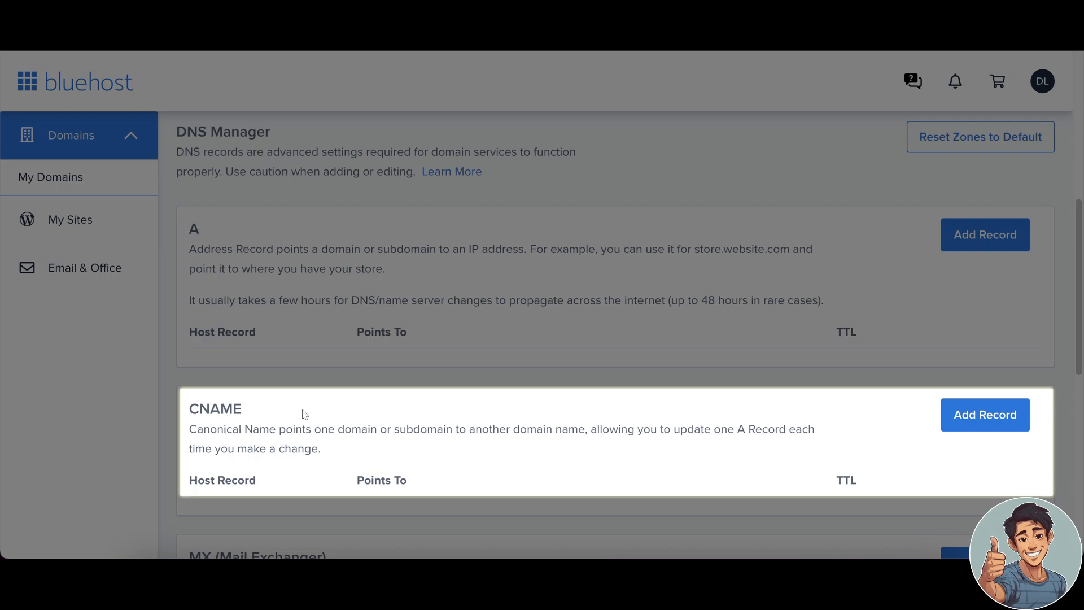
mouse_move(638, 462)
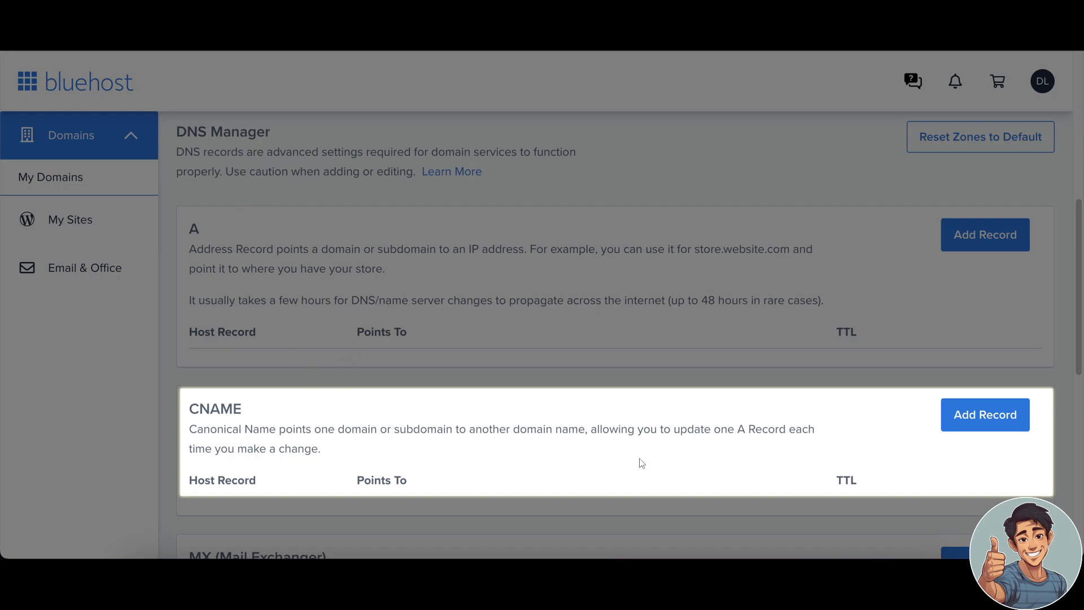
mouse_move(262, 459)
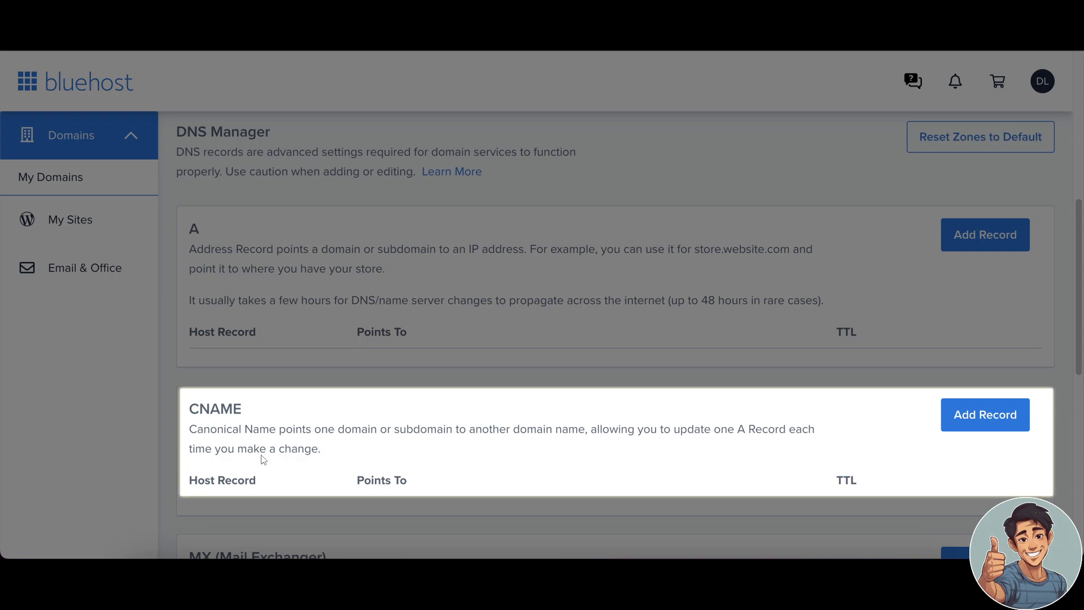
mouse_move(272, 465)
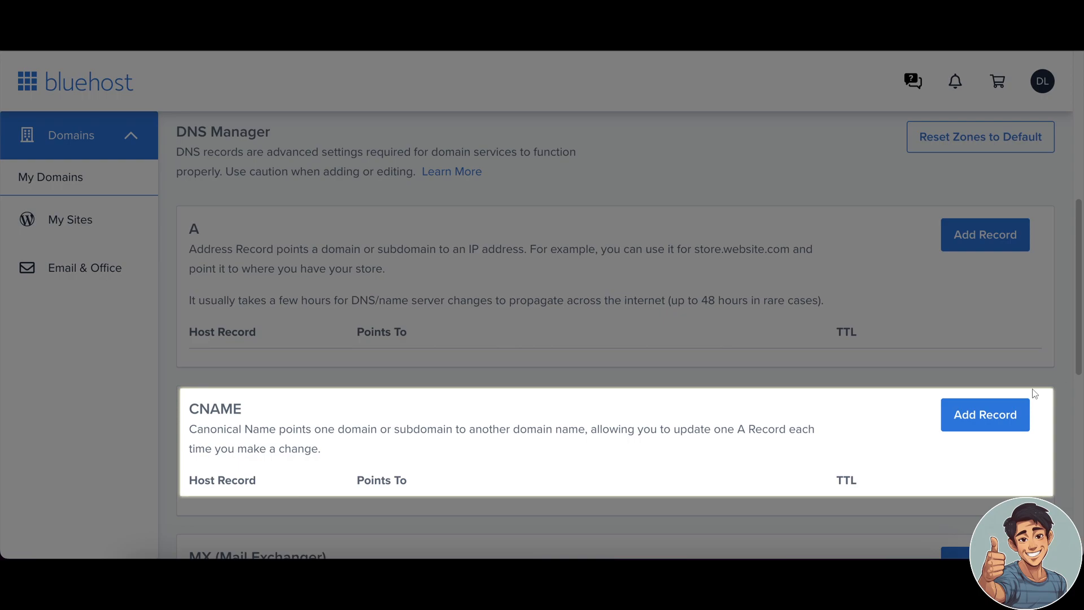
left_click(985, 414)
type("lander")
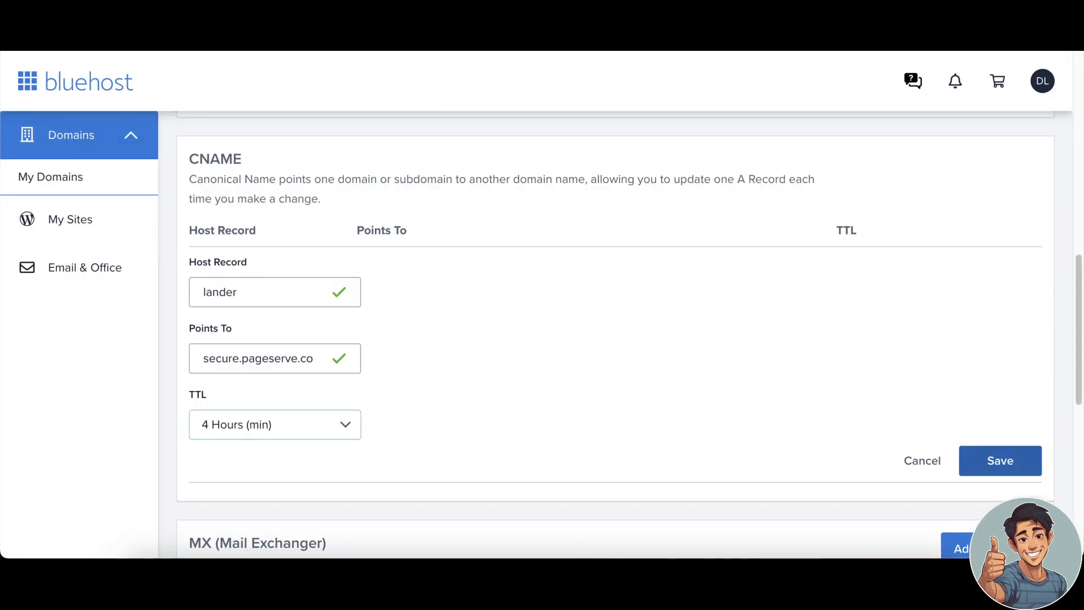
mouse_move(820, 315)
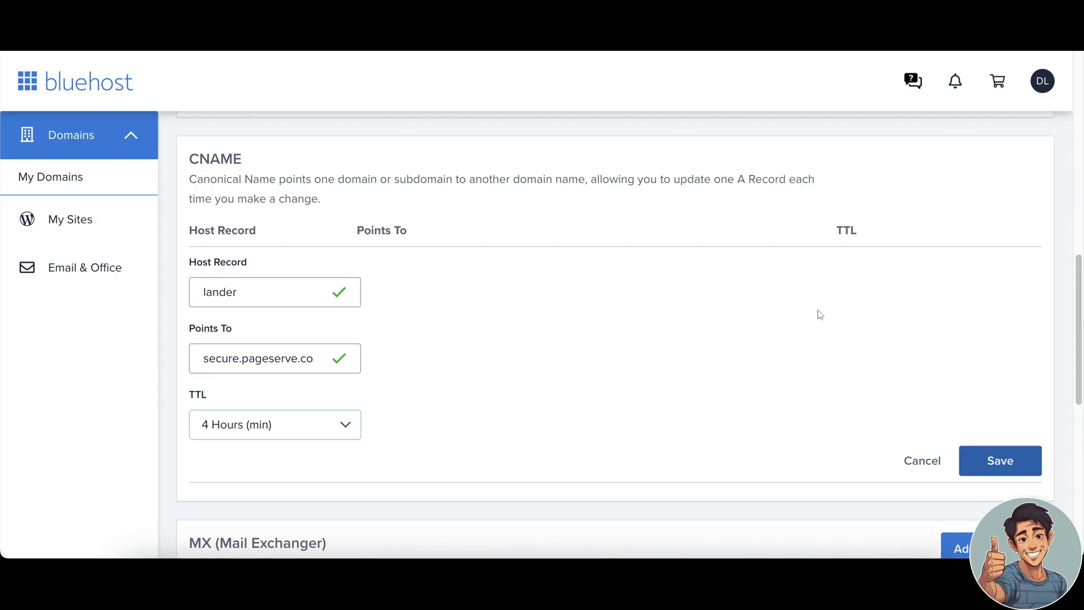
mouse_move(828, 305)
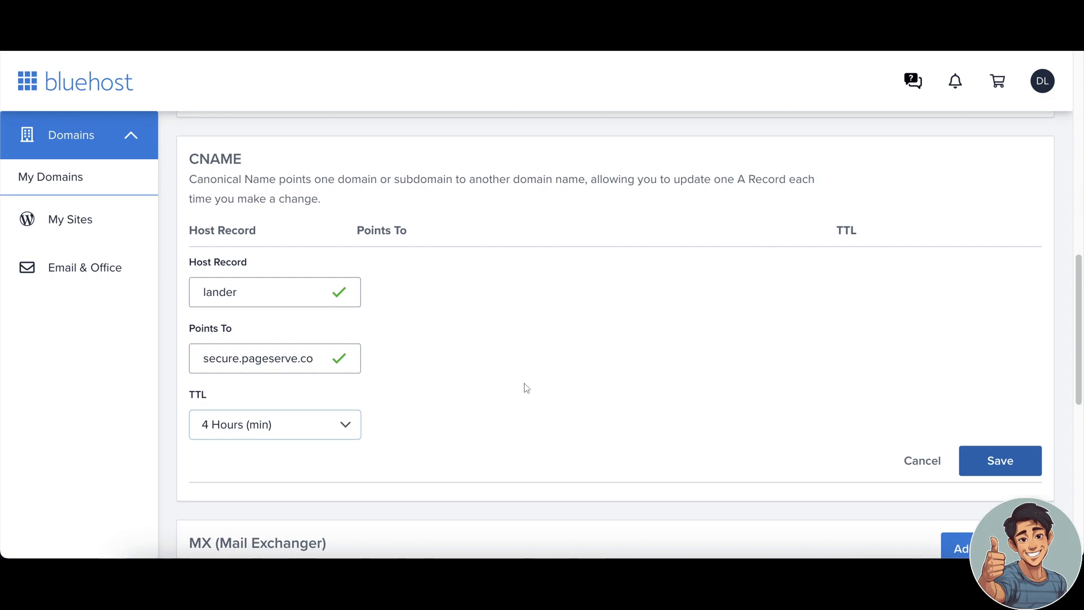
mouse_move(448, 389)
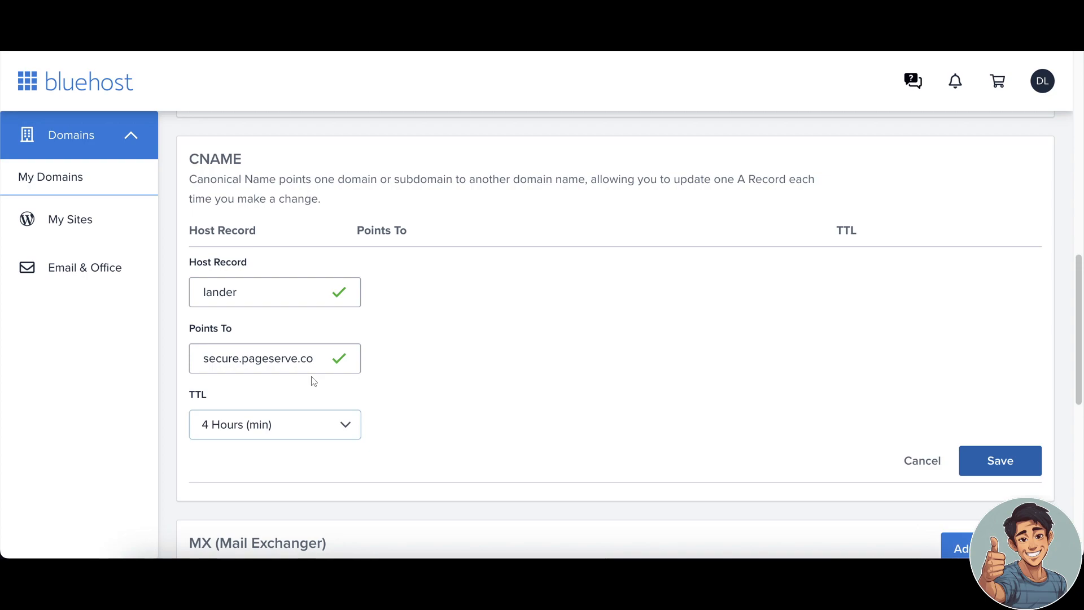
mouse_move(669, 357)
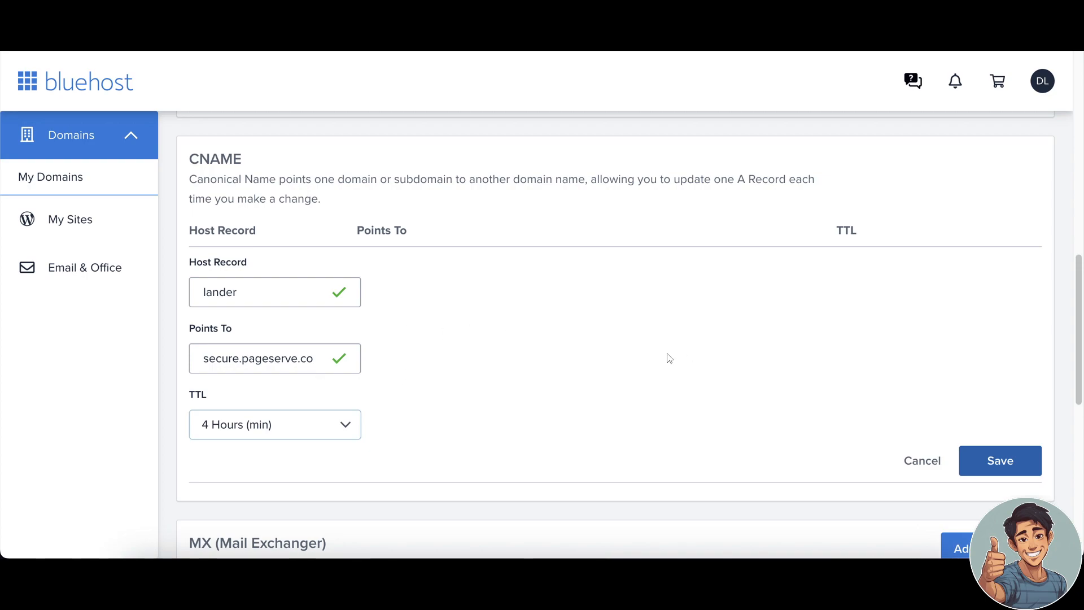
mouse_move(591, 333)
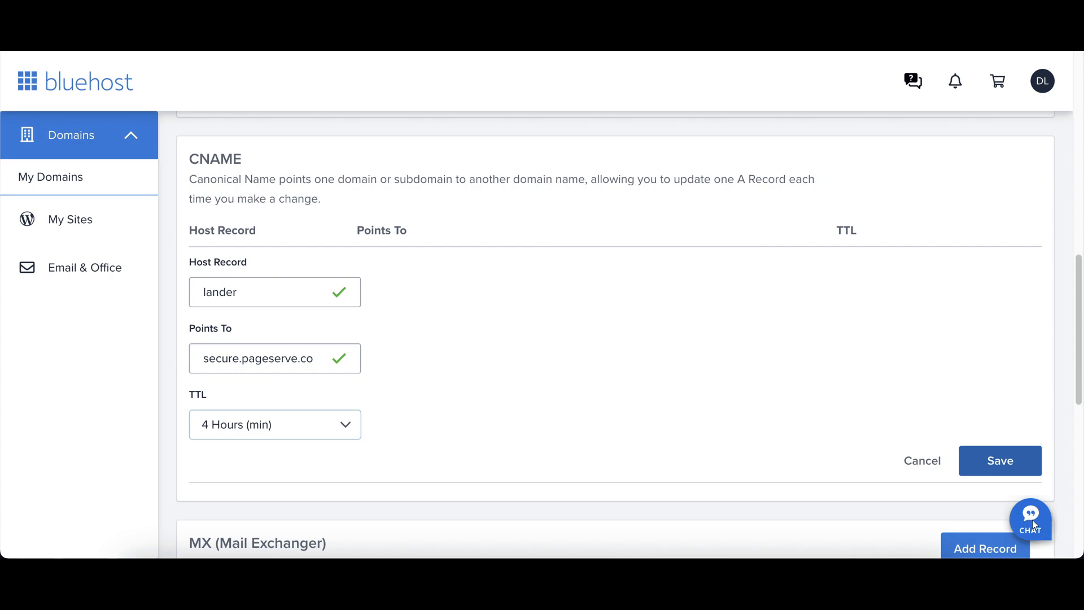
mouse_move(1035, 524)
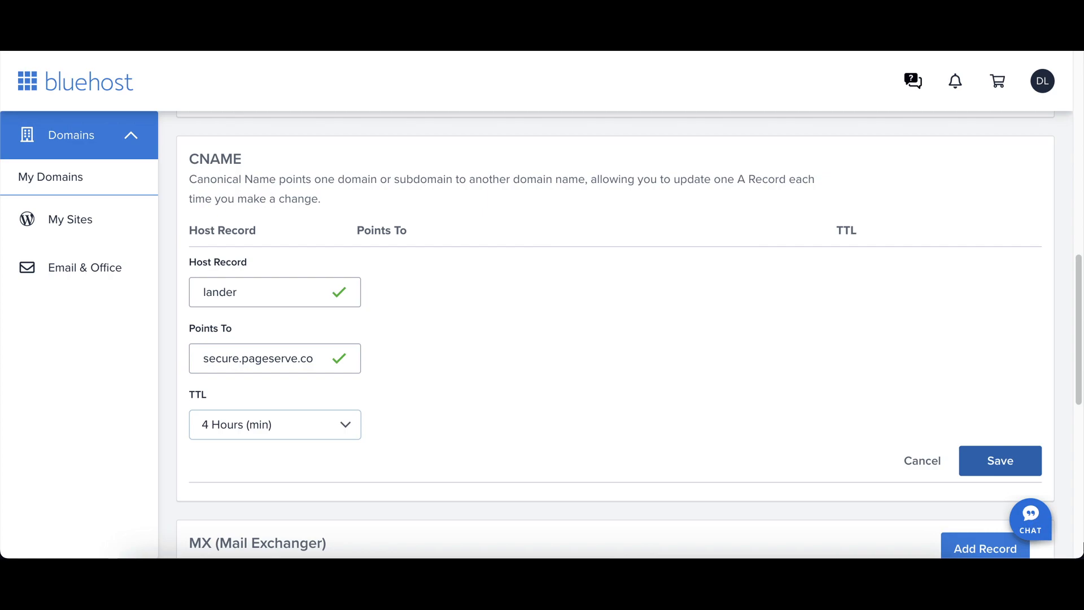